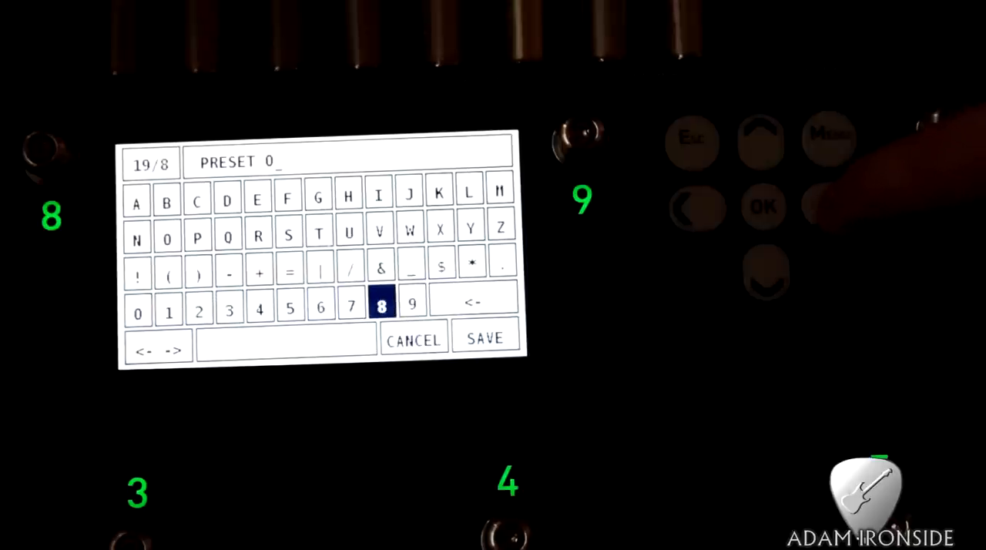
Step: Replace the preset name 'PRESET 0' with '$OUND' and save preset 000
{"action": "left_click", "coordinate": [473, 300]}
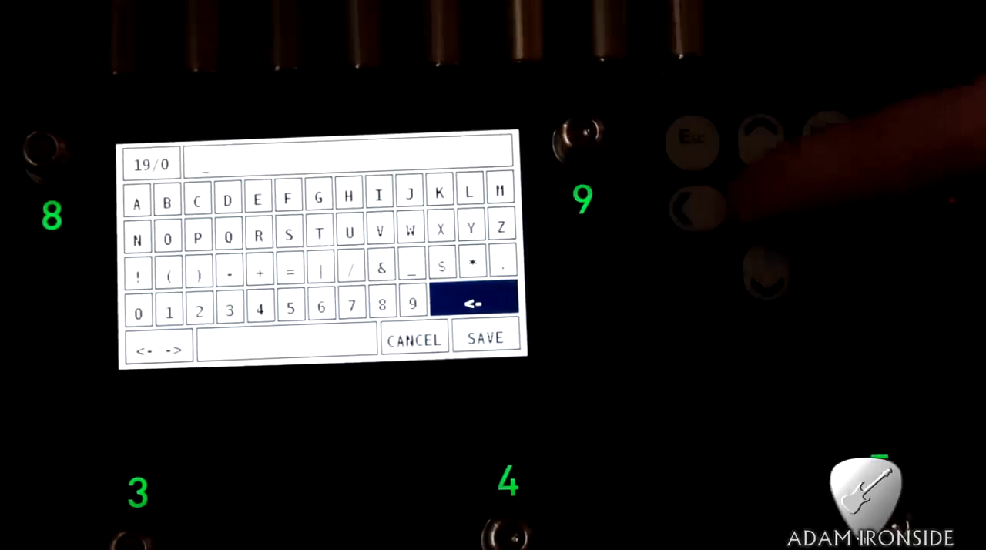
{"action": "left_click", "coordinate": [441, 264]}
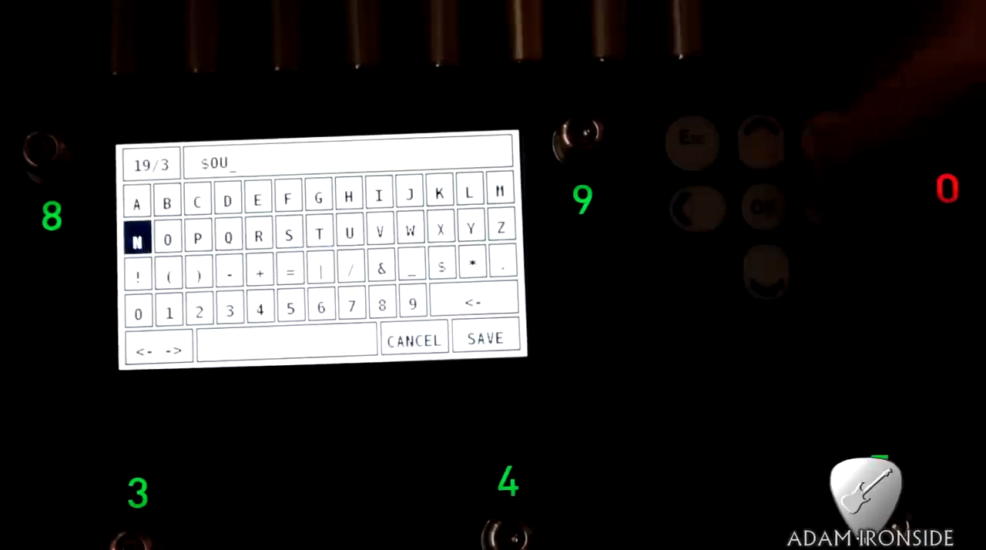
{"action": "left_click", "coordinate": [484, 337]}
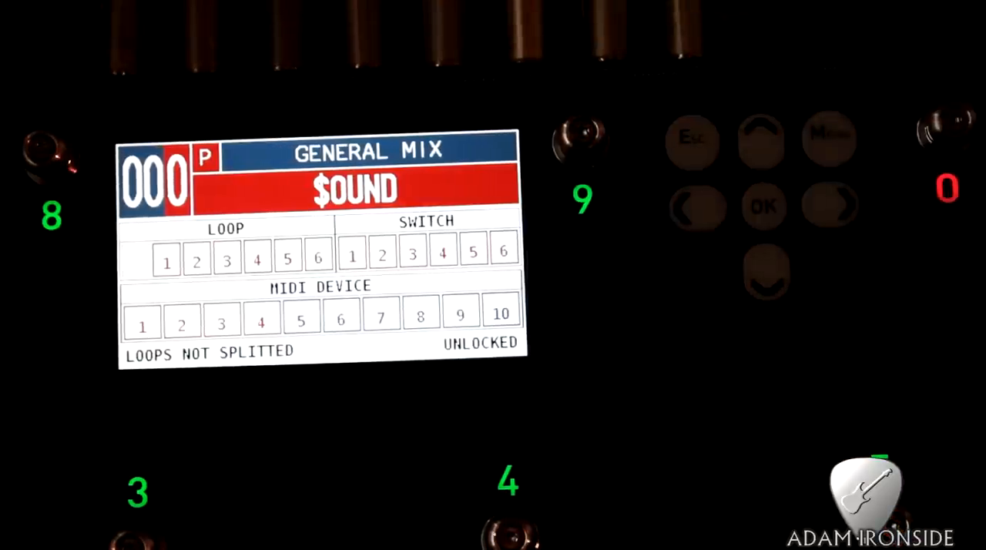
Step: Engage the buffer (B) and loop 2 in the $OUND preset's LOOP row
{"action": "left_click", "coordinate": [763, 205]}
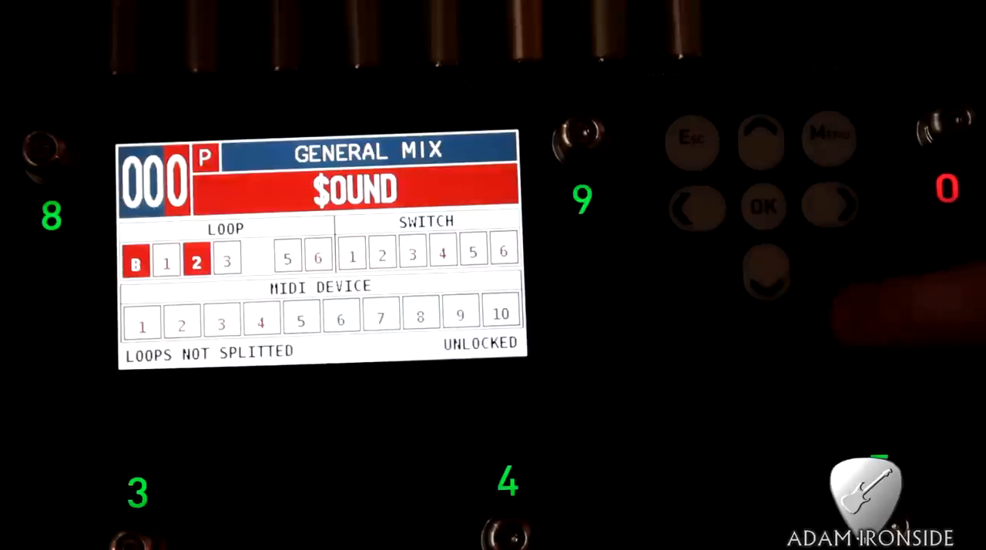
{"action": "left_click", "coordinate": [257, 257]}
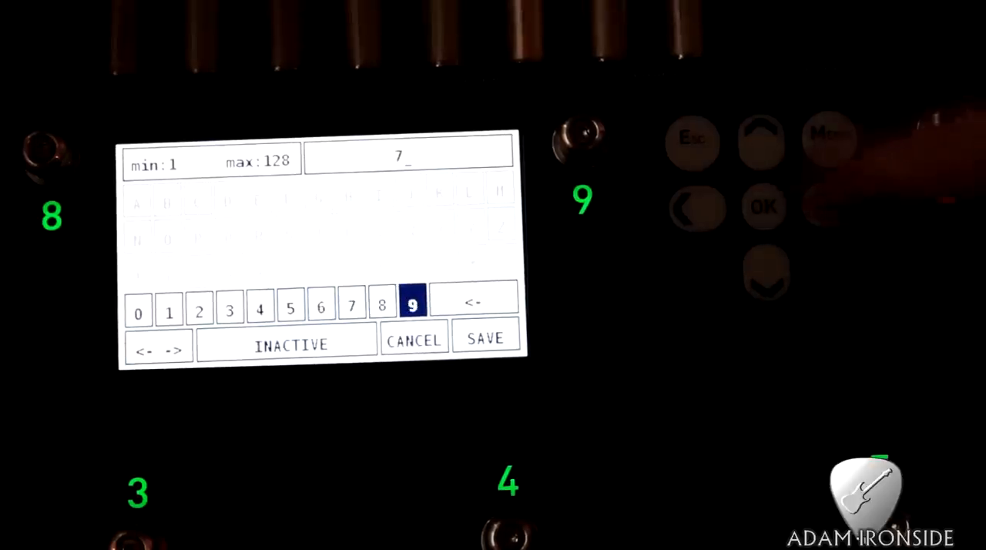
Step: Enter program change numbers for MIDI devices 1 and 2, then open MIDI 4's entry
{"action": "left_click", "coordinate": [484, 338]}
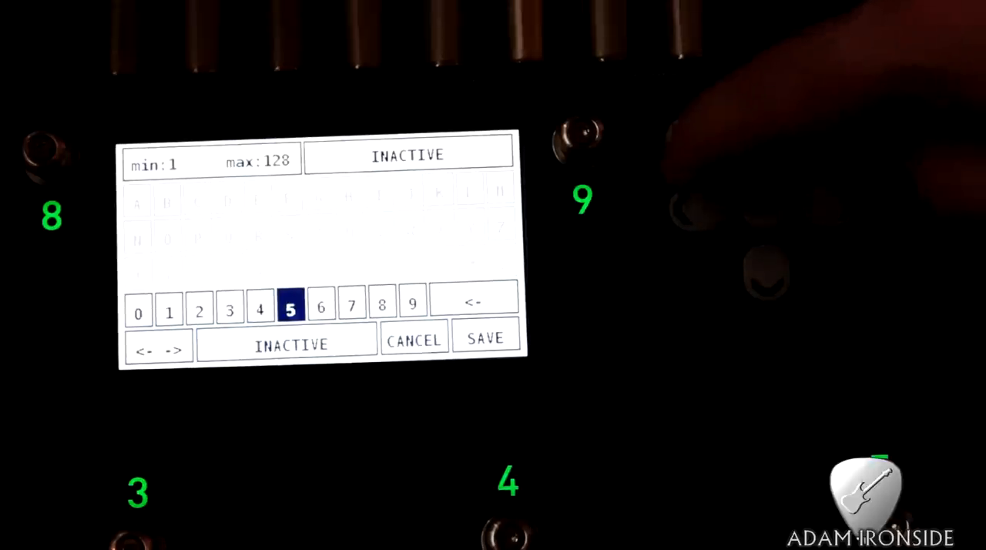
{"action": "left_click", "coordinate": [260, 308]}
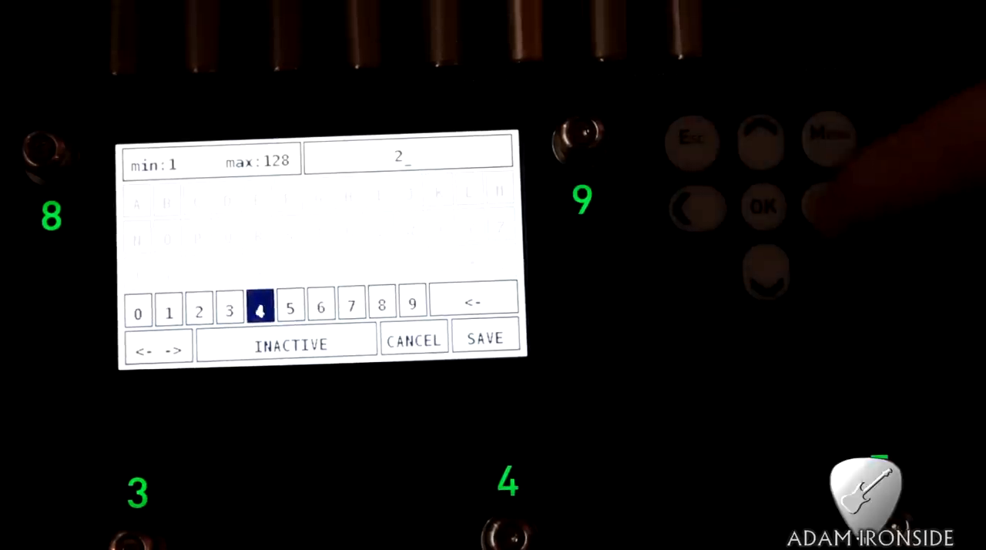
{"action": "left_click", "coordinate": [484, 337]}
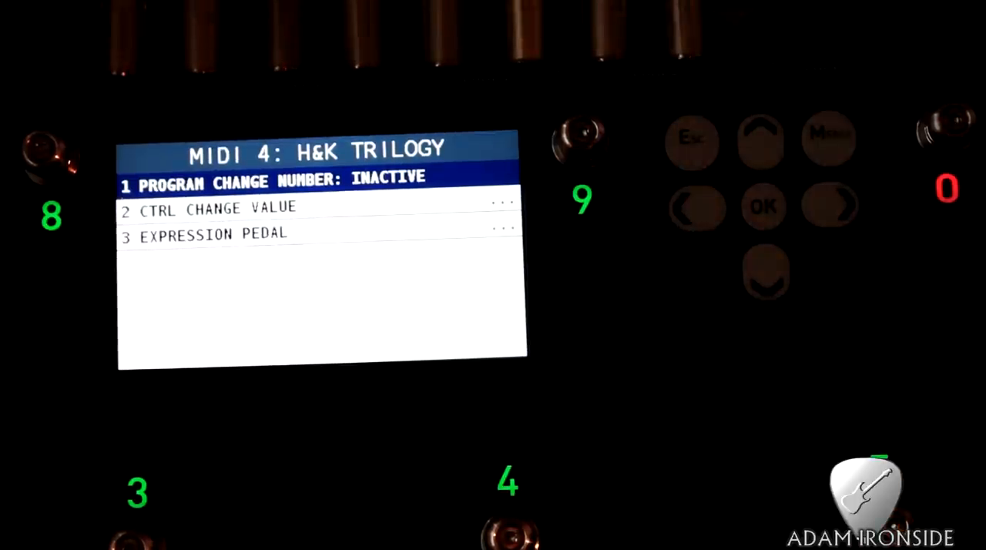
{"action": "left_click", "coordinate": [273, 182]}
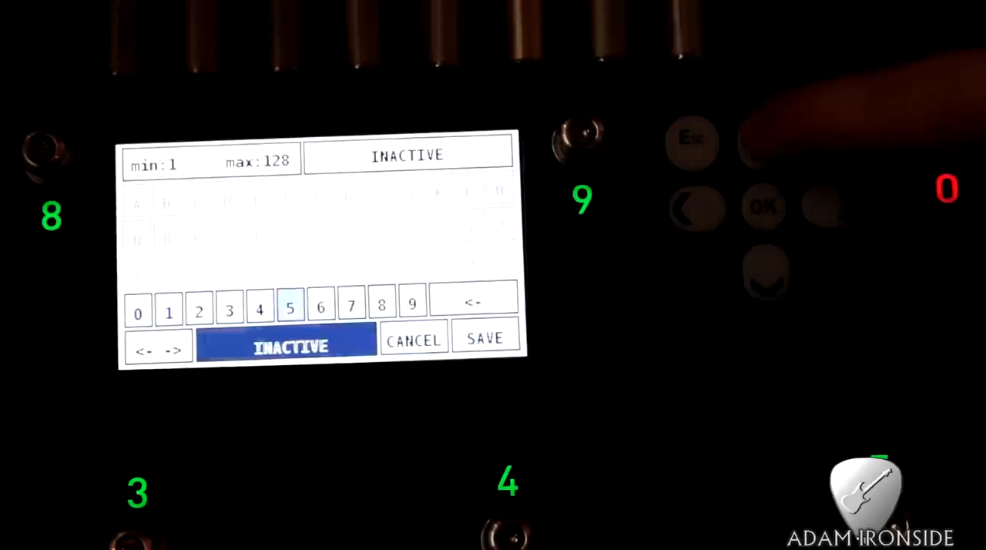
Step: Set MIDI device 4 (H&K Trilogy) program change to 7 and save
{"action": "left_click", "coordinate": [290, 305]}
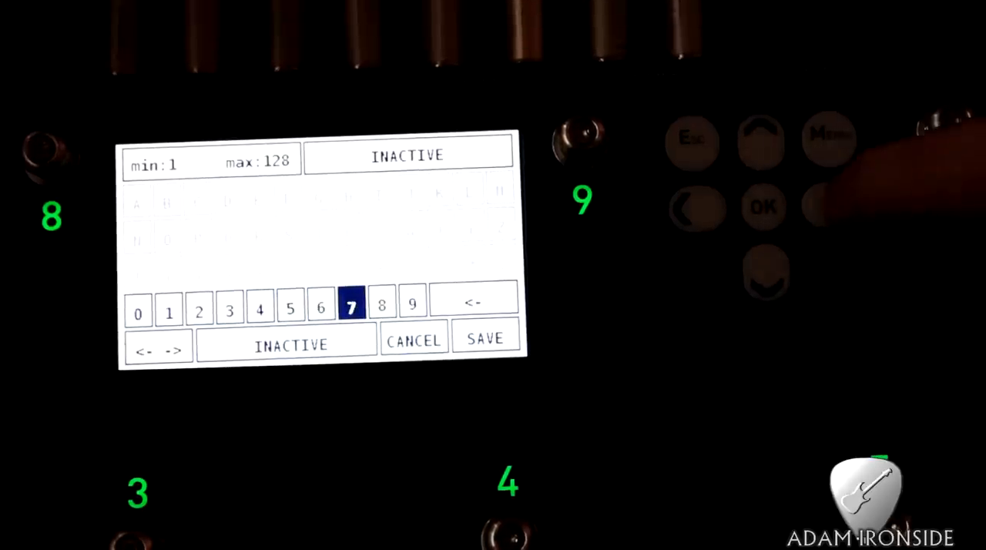
{"action": "left_click", "coordinate": [351, 308]}
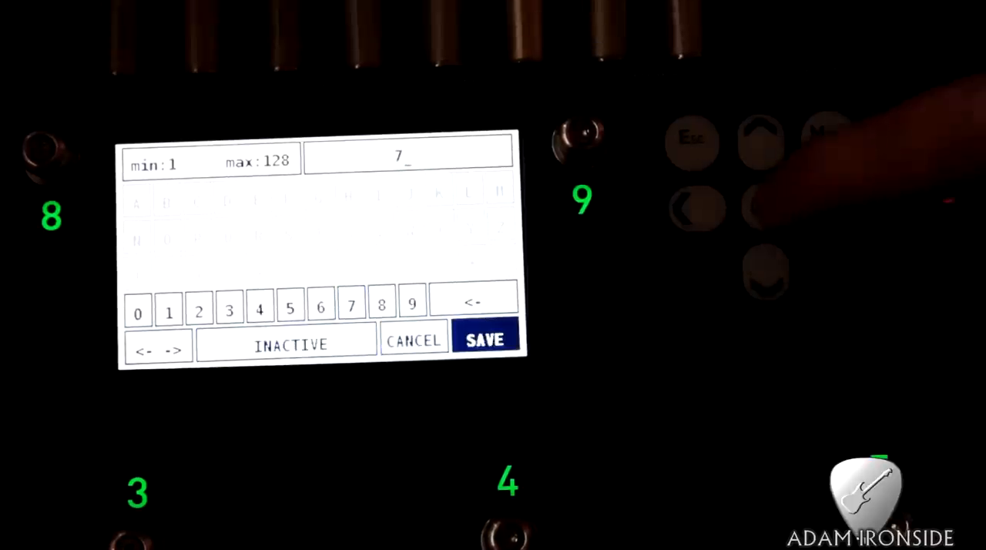
{"action": "left_click", "coordinate": [483, 339]}
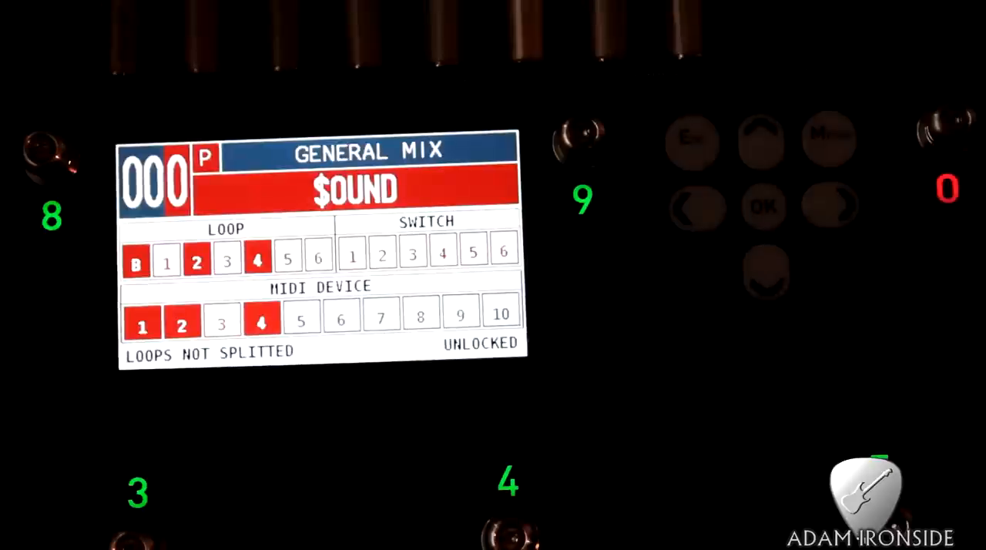